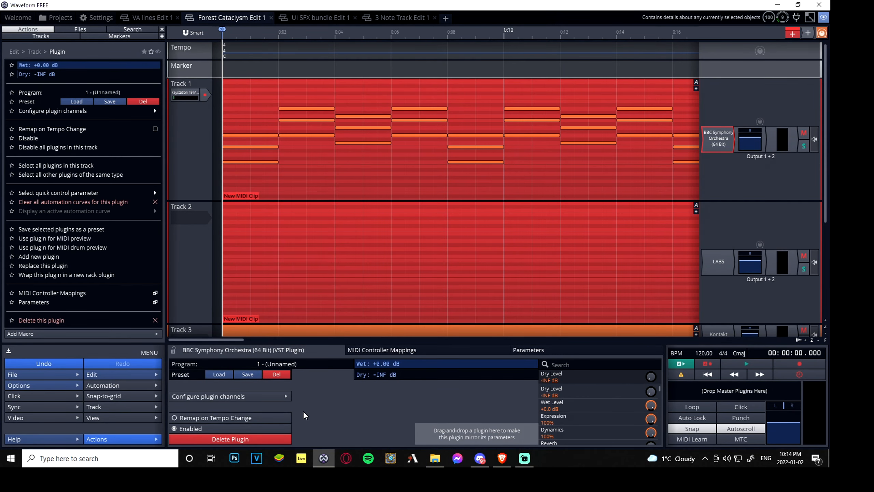
{"action": "mouse_move", "coordinate": [291, 413]}
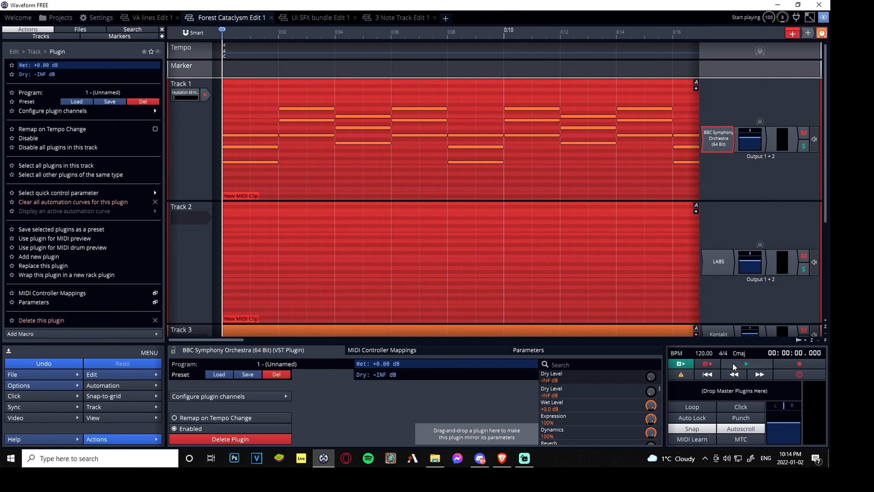
Step: Play back the arrangement to hear the notes, then select the Track 1 MIDI clip
{"action": "left_click", "coordinate": [746, 363]}
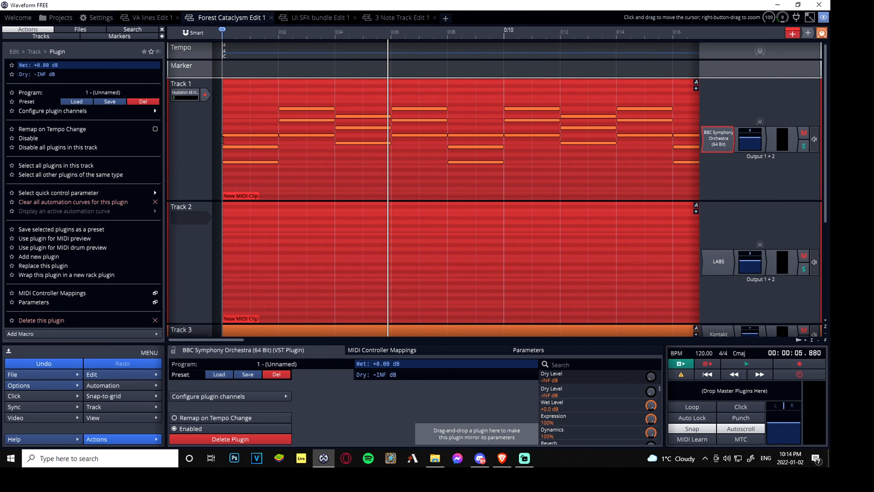
{"action": "left_click", "coordinate": [279, 147]}
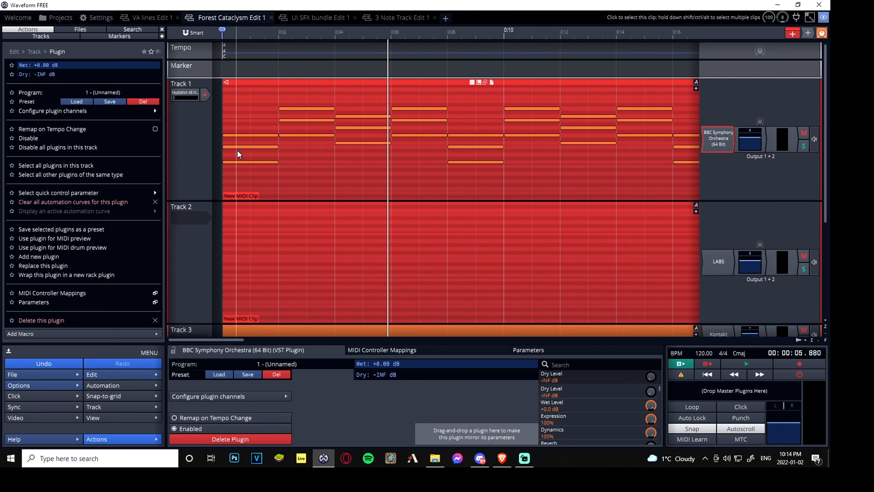
{"action": "mouse_move", "coordinate": [687, 38]}
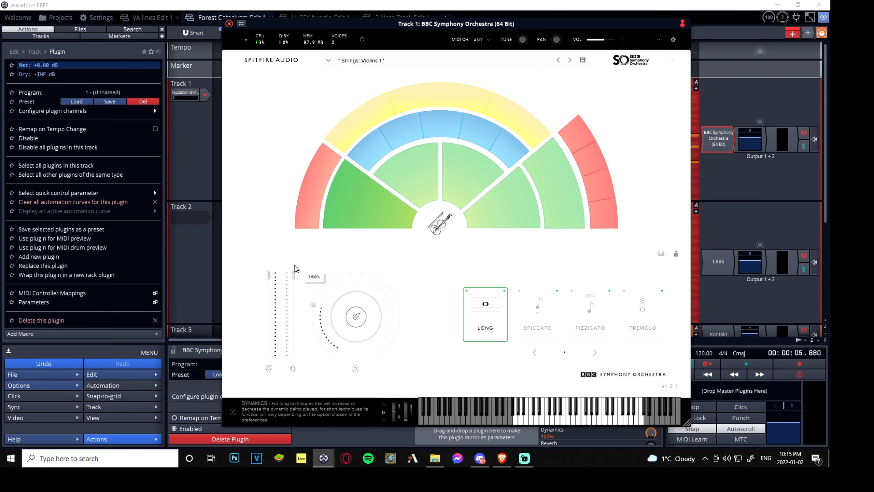
{"action": "mouse_move", "coordinate": [257, 260]}
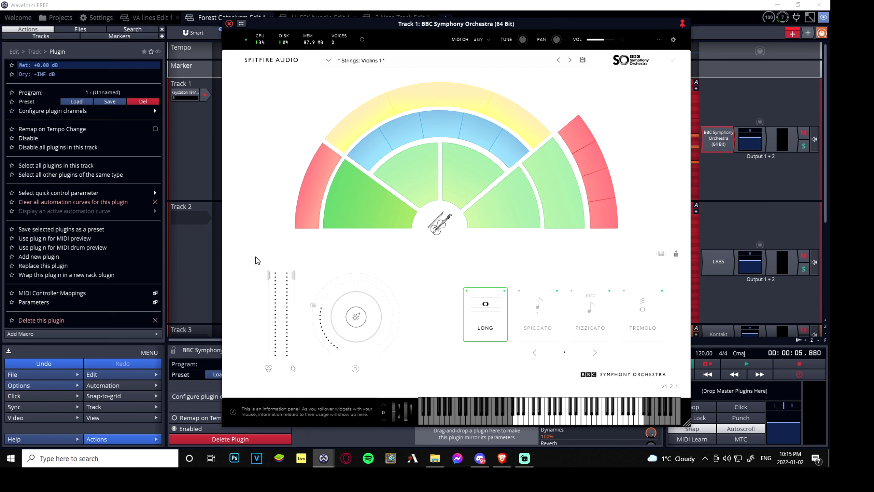
{"action": "mouse_move", "coordinate": [284, 236]}
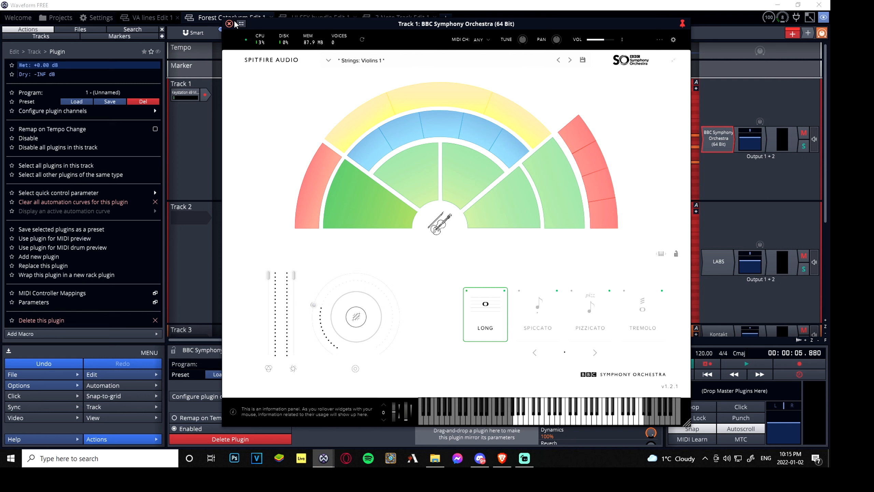
{"action": "left_click", "coordinate": [228, 24]}
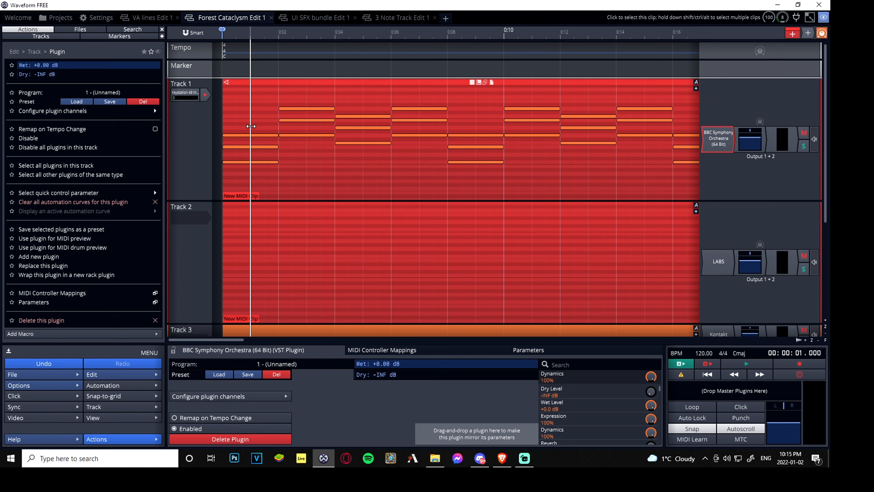
{"action": "mouse_move", "coordinate": [411, 83]}
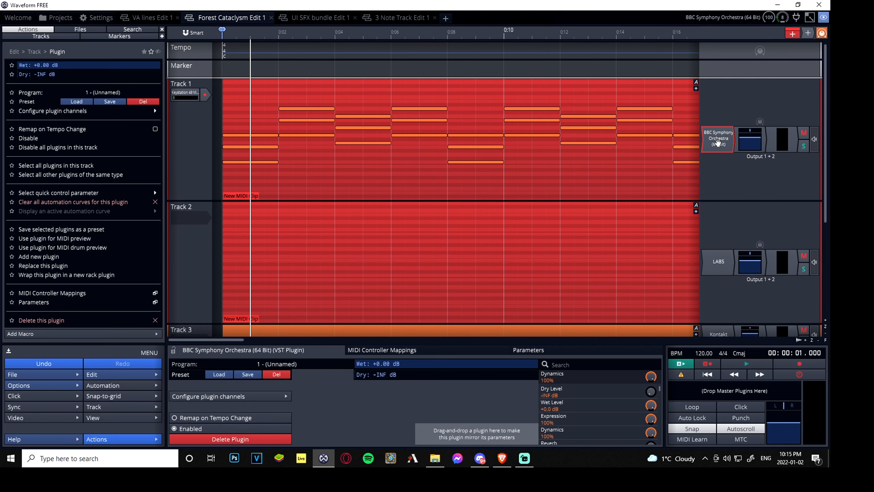
Step: Inspect Track 1's Volume & Pan plugin, then bring up its insert-plugin list
{"action": "left_click", "coordinate": [750, 140]}
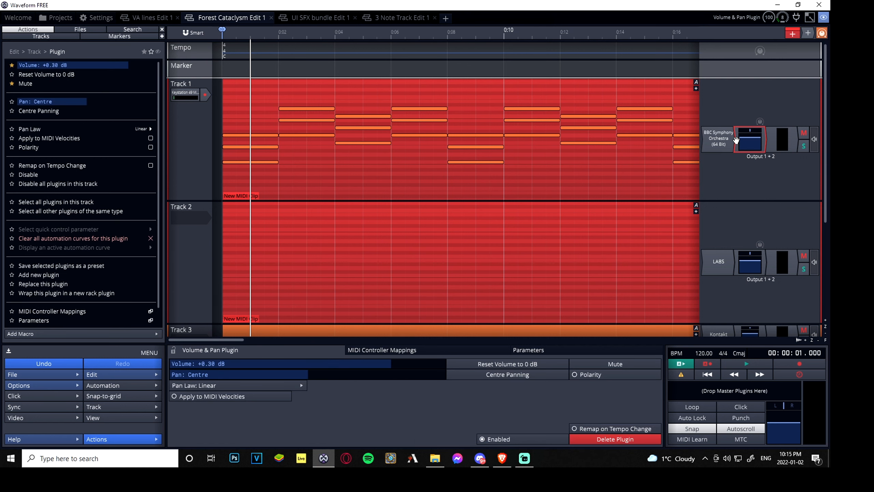
{"action": "mouse_move", "coordinate": [828, 172]}
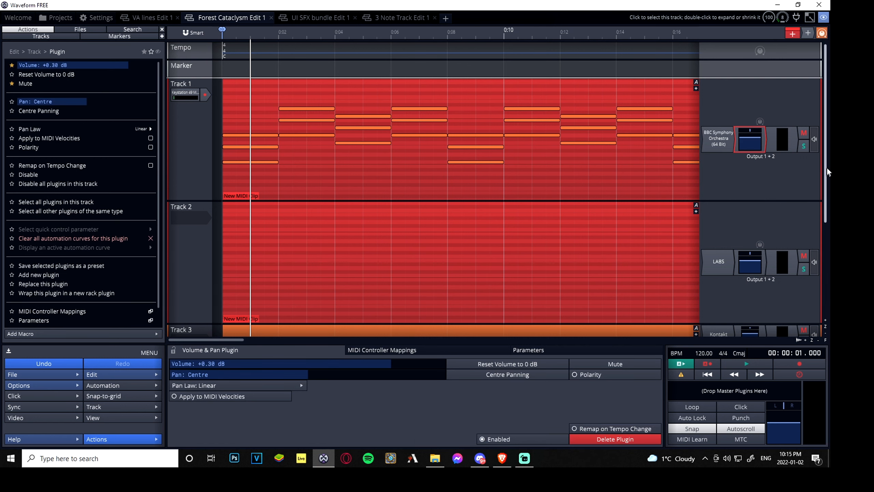
{"action": "scroll", "scroll_direction": "down", "scroll_amount": 3}
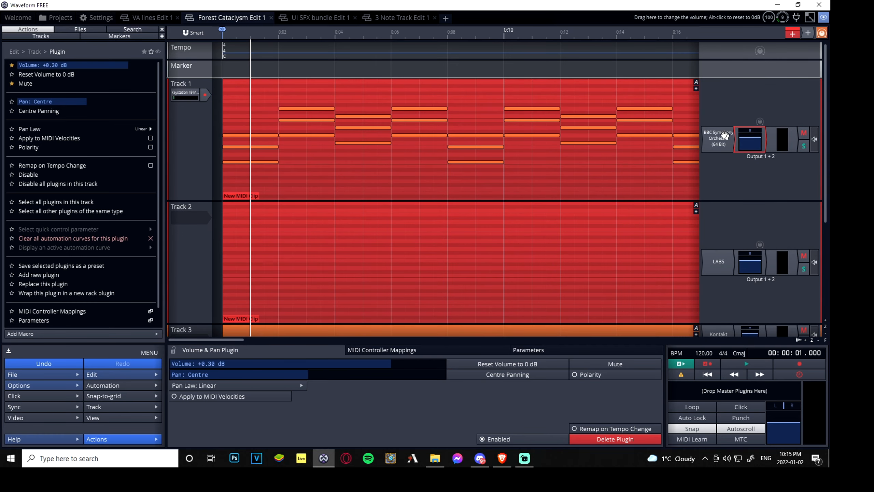
{"action": "right_click", "coordinate": [718, 138]}
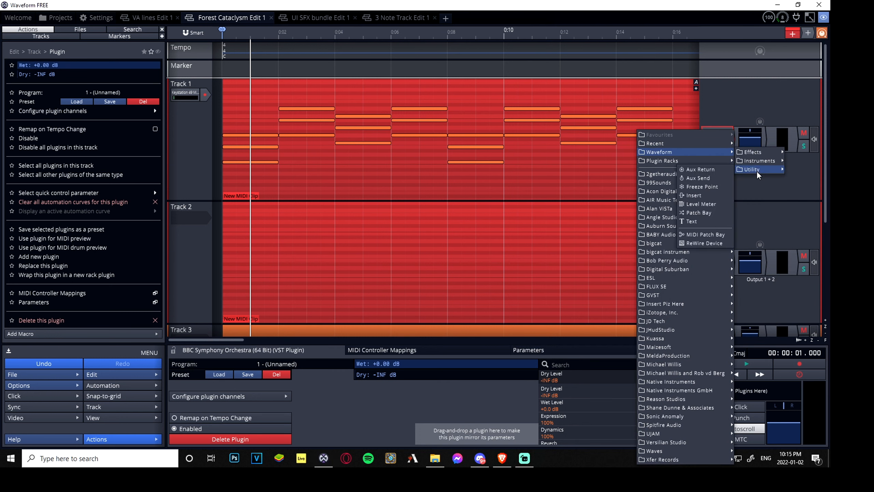
Step: Add the built-in Volume and Pan effect from Waveform's Effects list to Track 1
{"action": "left_click", "coordinate": [752, 151]}
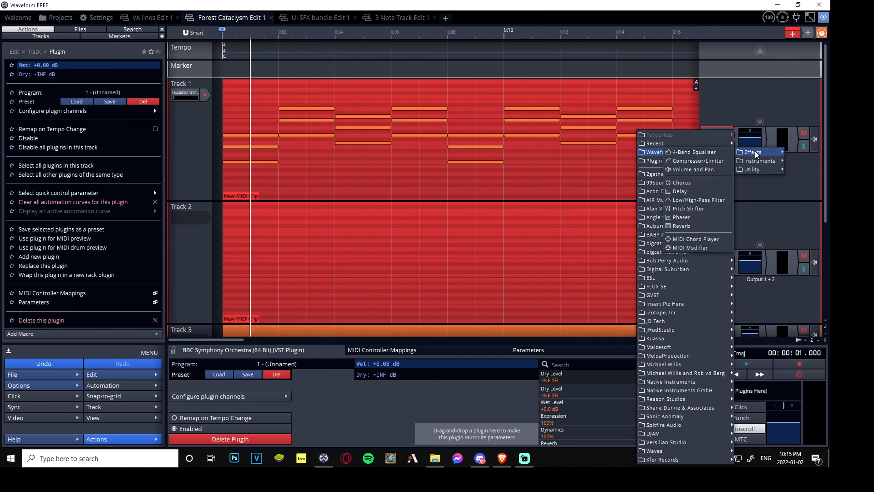
{"action": "mouse_move", "coordinate": [693, 169]}
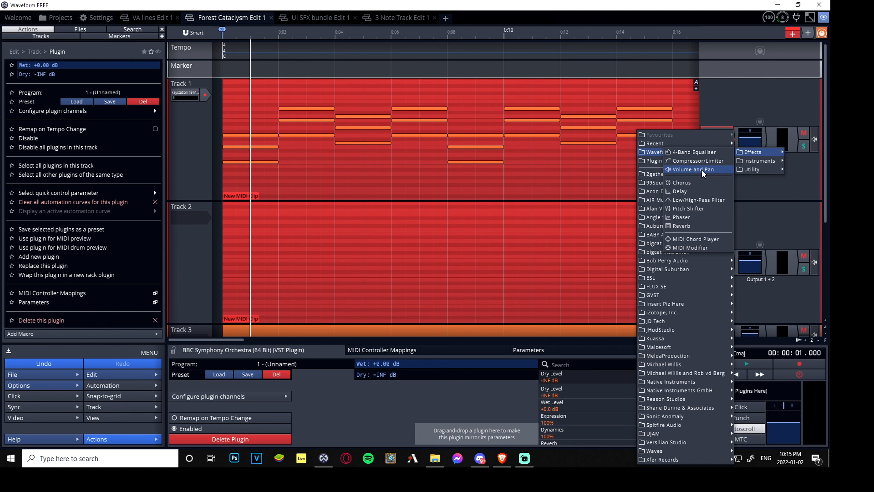
{"action": "left_click", "coordinate": [693, 168]}
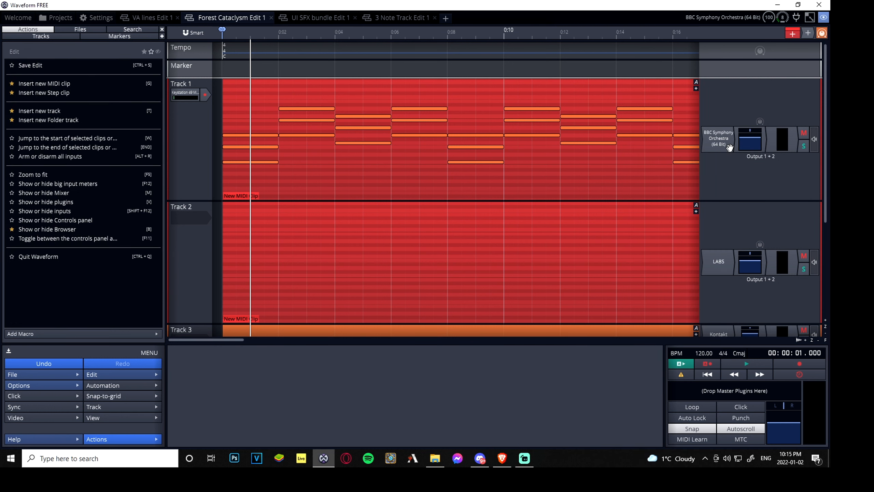
{"action": "mouse_move", "coordinate": [464, 346]}
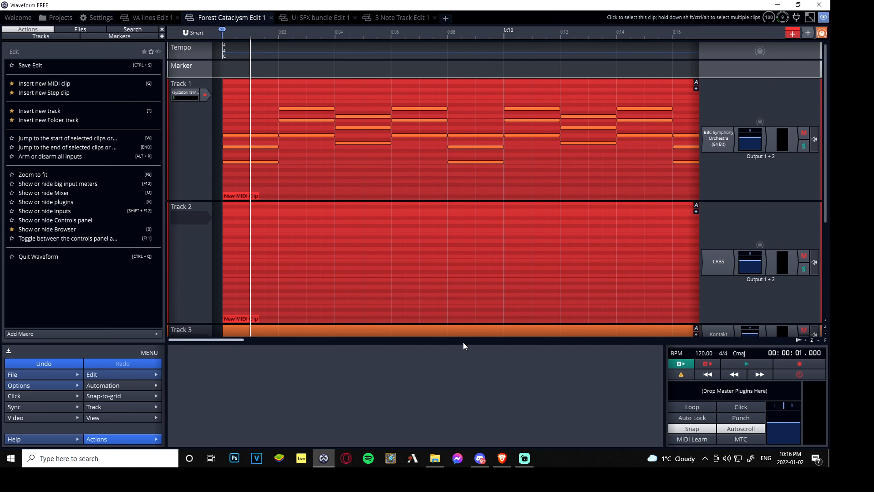
{"action": "mouse_move", "coordinate": [129, 392]}
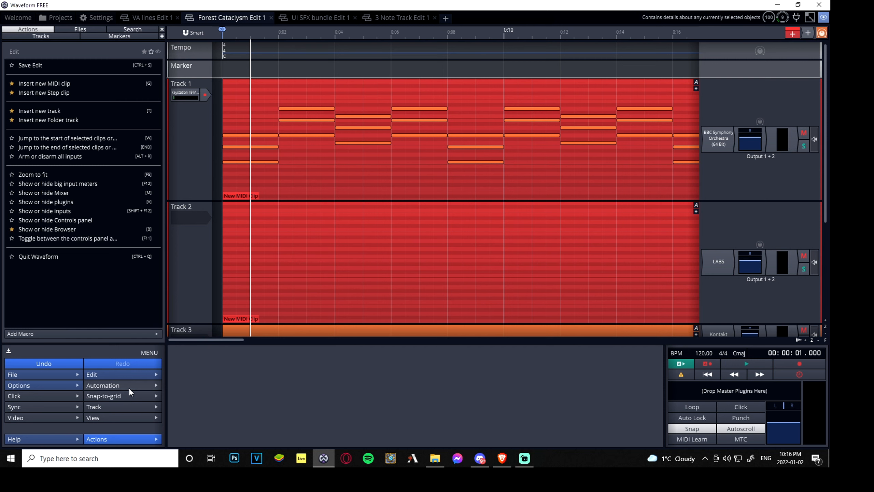
Step: Bring up the Automation options to show each track's default automation curve
{"action": "left_click", "coordinate": [103, 386]}
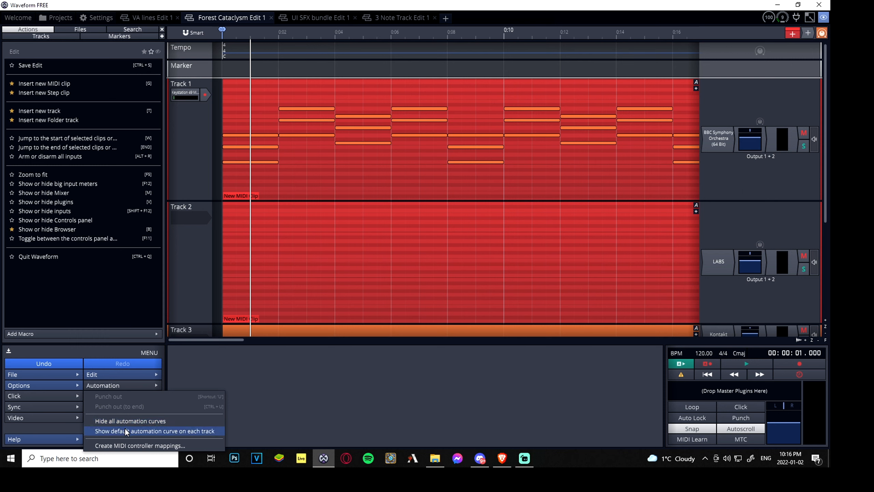
{"action": "mouse_move", "coordinate": [130, 436]}
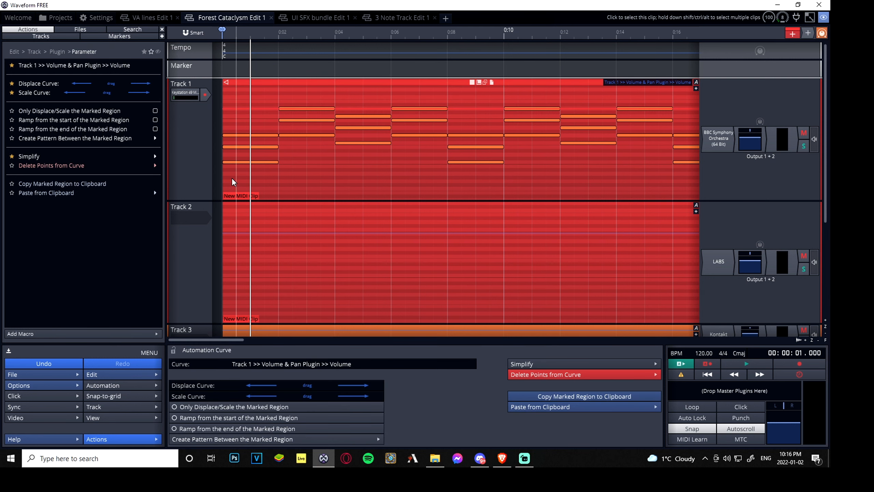
{"action": "mouse_move", "coordinate": [611, 92]}
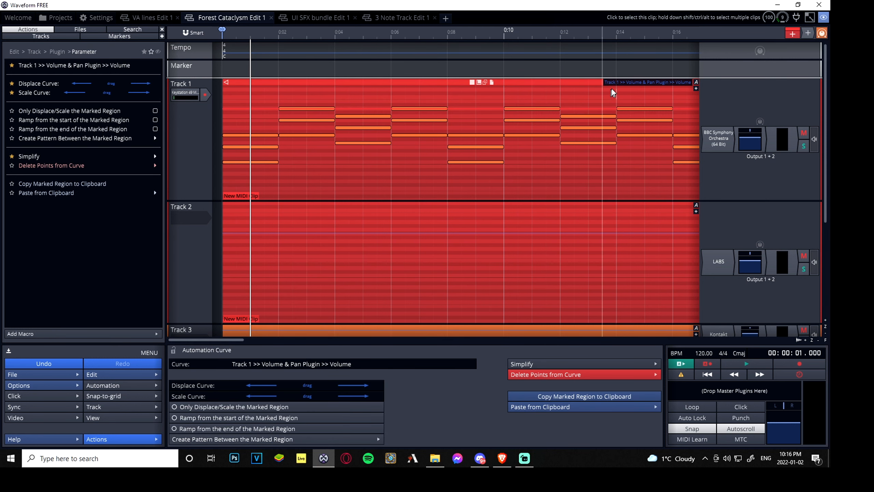
{"action": "mouse_move", "coordinate": [660, 84]}
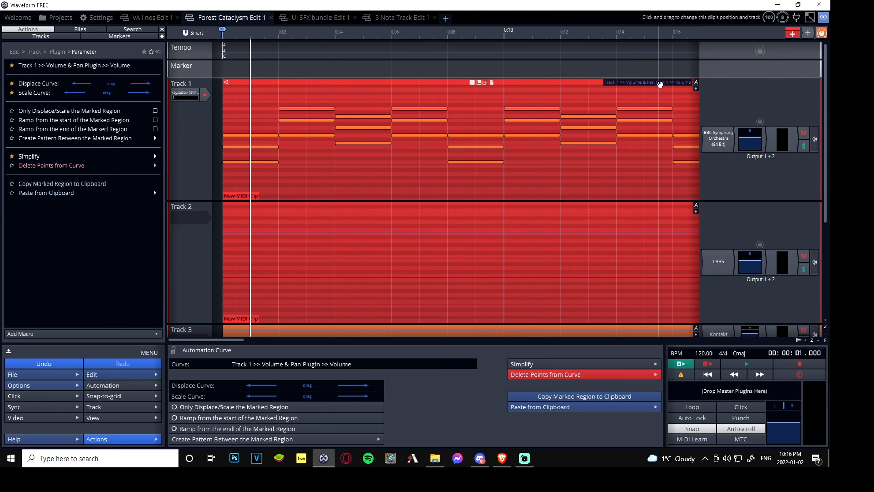
{"action": "mouse_move", "coordinate": [240, 109]}
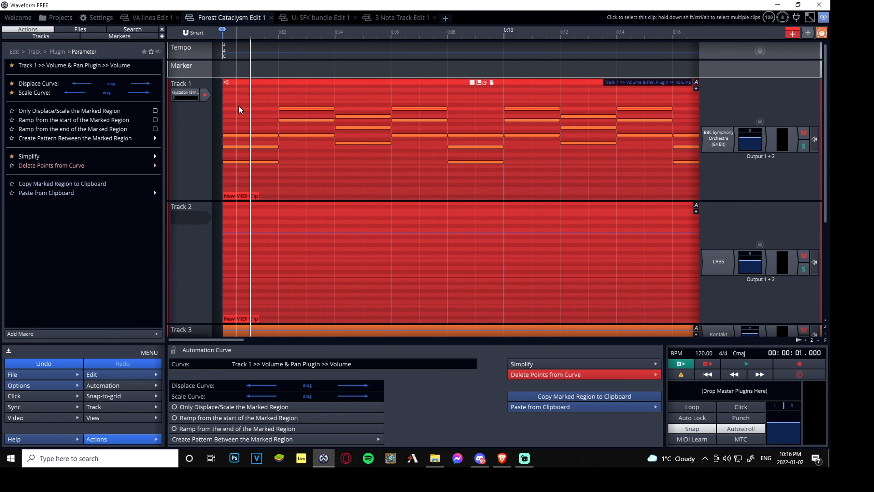
{"action": "mouse_move", "coordinate": [241, 108]}
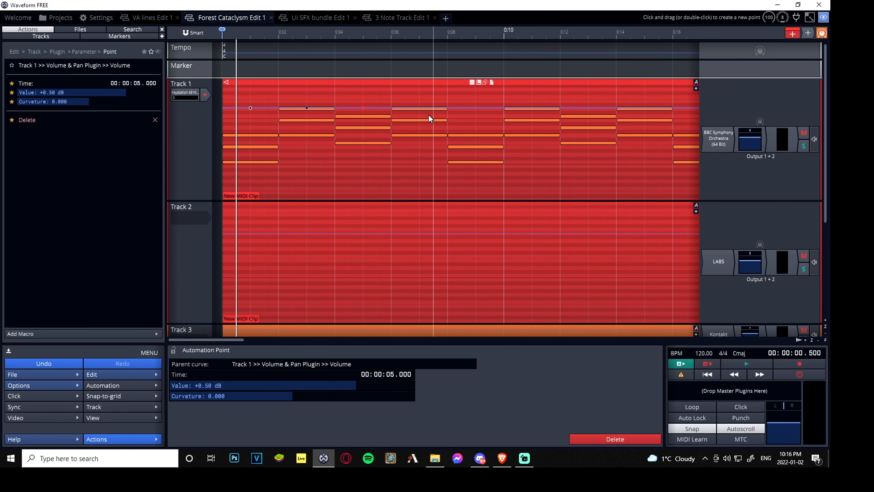
{"action": "mouse_move", "coordinate": [415, 116]}
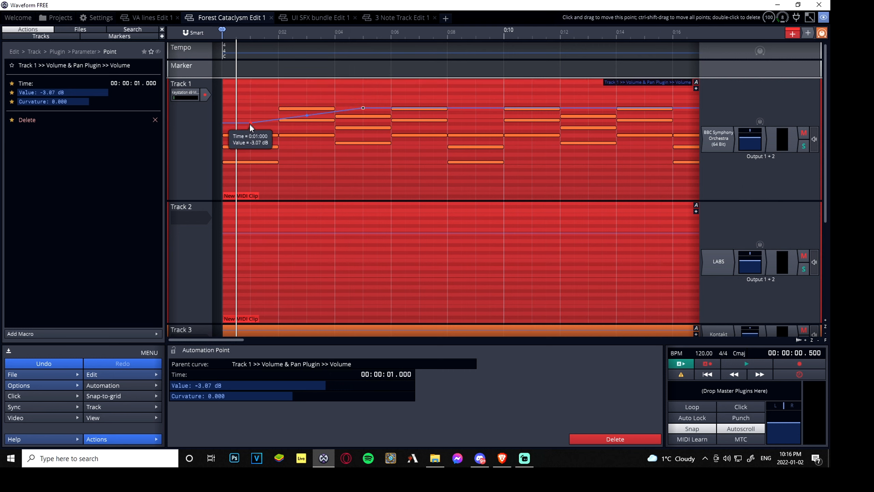
Step: Drop the 0:00 volume point to -32.40 dB so Track 1 fades in to full level
{"action": "left_click_drag", "start_coordinate": [251, 126], "coordinate": [224, 181]}
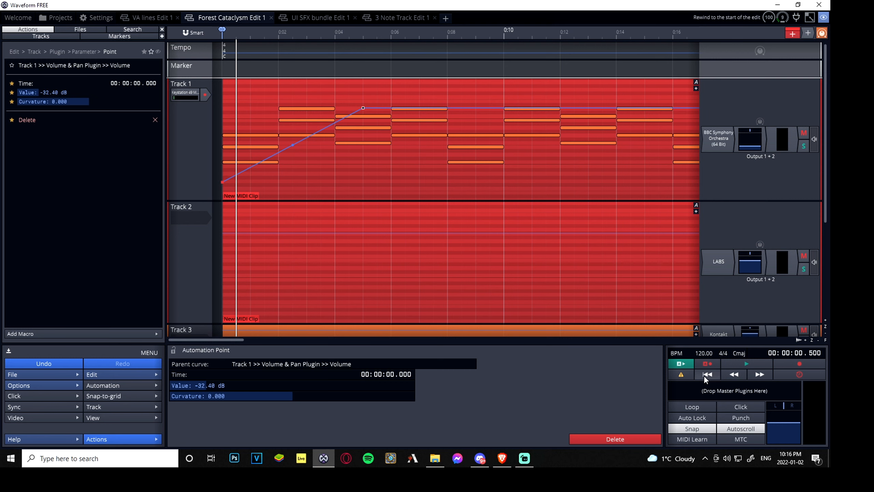
Step: Rewind to the start and play the edit to hear the new fade-in
{"action": "left_click", "coordinate": [746, 363]}
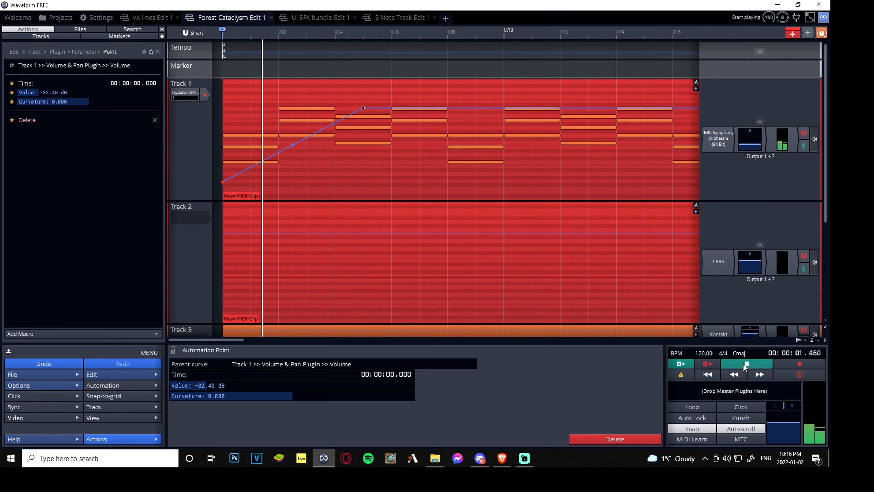
{"action": "left_click", "coordinate": [745, 364]}
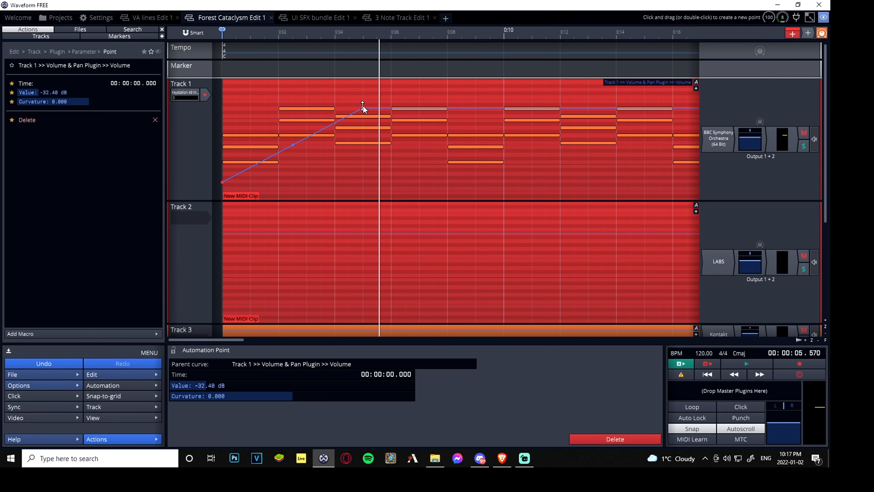
Step: Raise the 3 s point into a swell, dip the 5 s point to about -9.9 dB, and swell again near 6.5 s
{"action": "left_click_drag", "start_coordinate": [363, 106], "coordinate": [309, 108]}
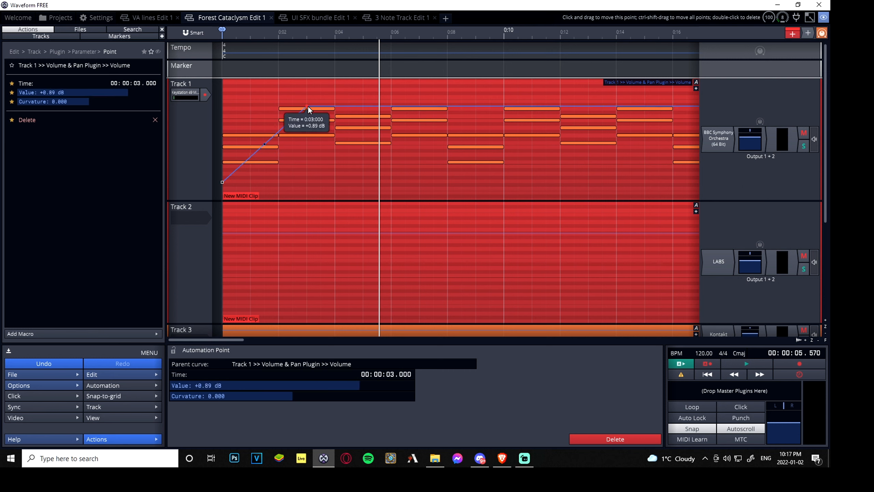
{"action": "mouse_move", "coordinate": [359, 109]}
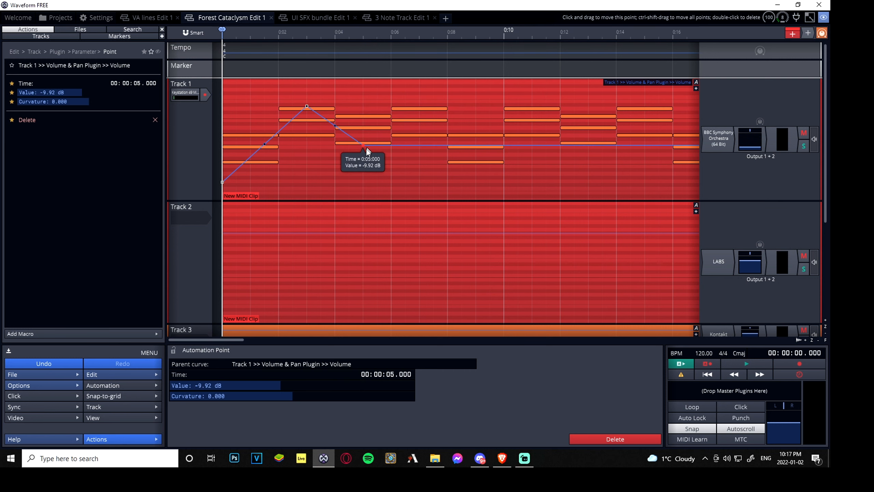
{"action": "left_click_drag", "start_coordinate": [348, 147], "coordinate": [362, 150]}
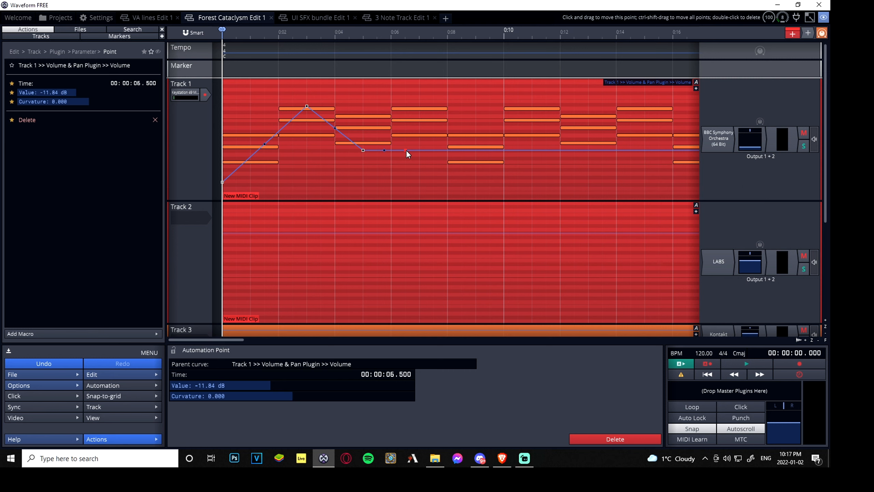
{"action": "left_click_drag", "start_coordinate": [362, 150], "coordinate": [405, 114]}
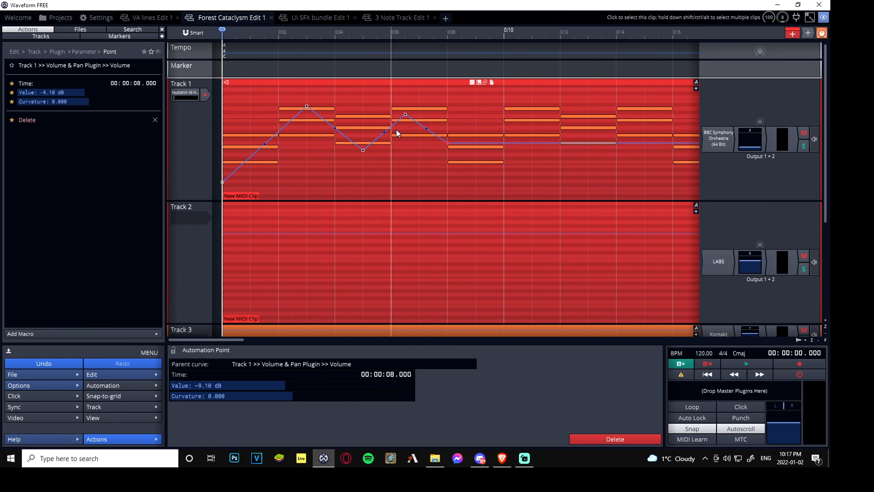
{"action": "mouse_move", "coordinate": [378, 136]}
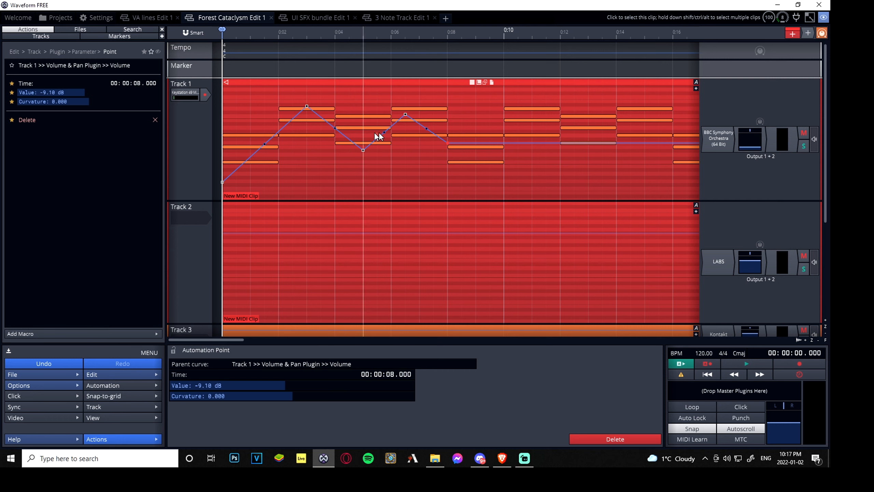
{"action": "mouse_move", "coordinate": [426, 131]}
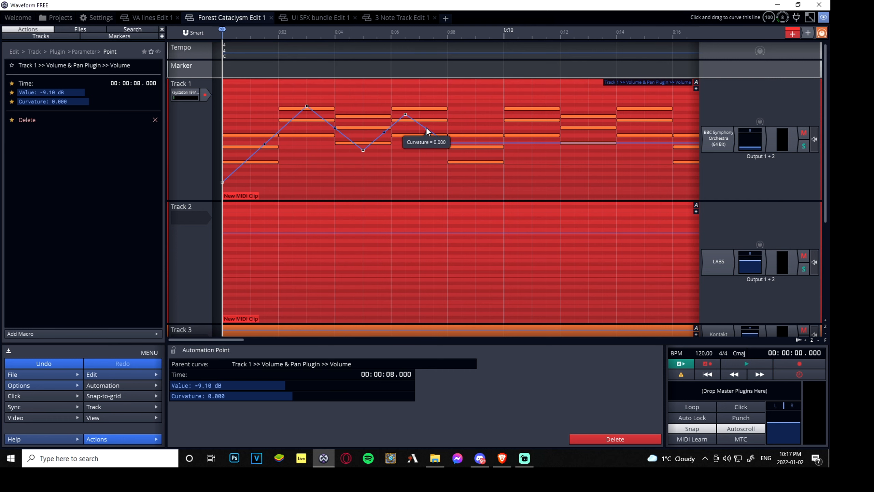
{"action": "mouse_move", "coordinate": [425, 127]}
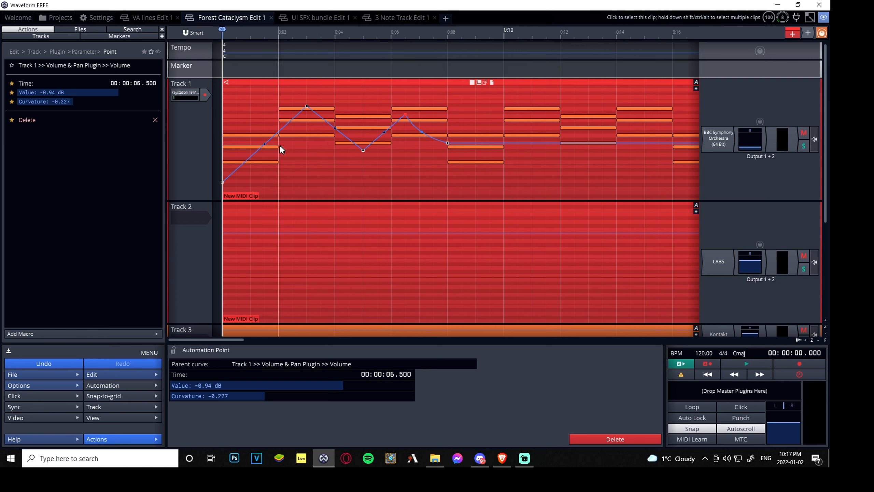
Step: Set curvature about -0.23 on the fall after the second swell and 0.36 on the fade-in ramp
{"action": "left_click_drag", "start_coordinate": [269, 150], "coordinate": [269, 149]}
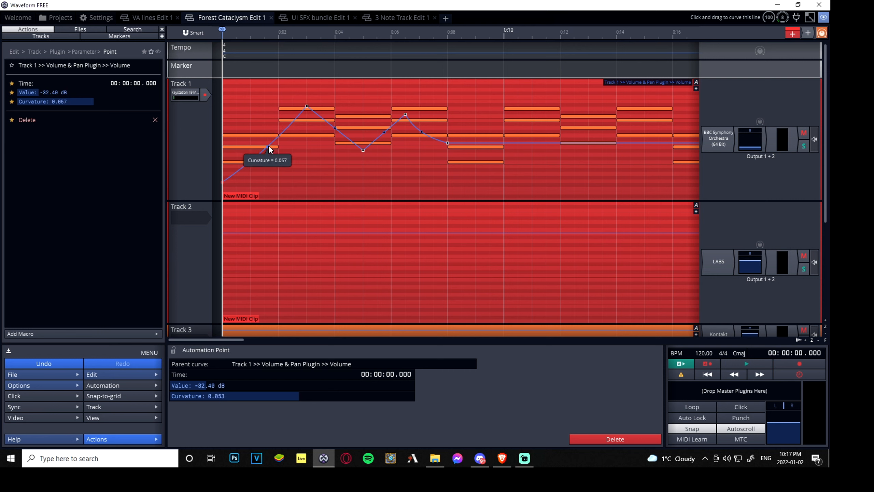
{"action": "left_click_drag", "start_coordinate": [269, 149], "coordinate": [244, 178]}
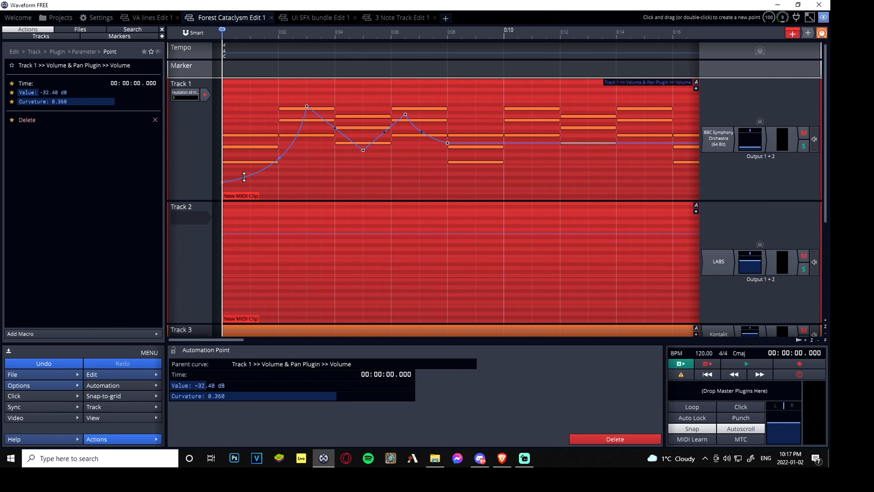
{"action": "mouse_move", "coordinate": [306, 108]}
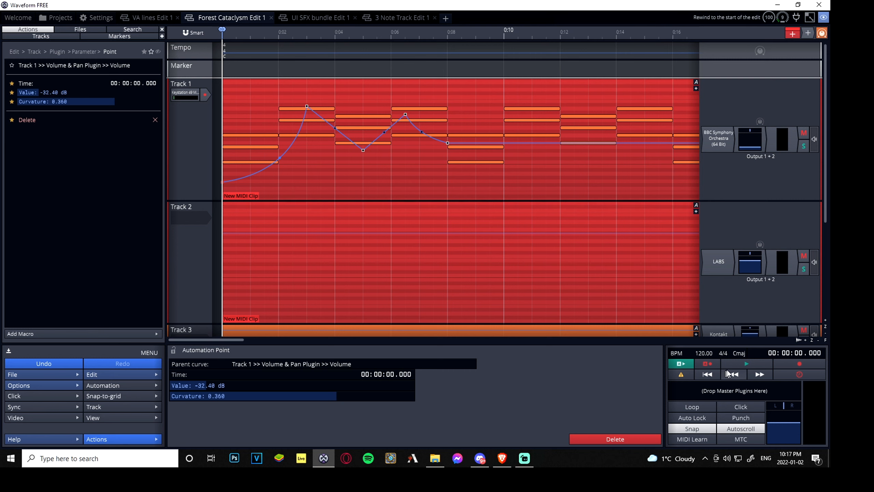
Step: Rewind, play the curved volume automation for about 8 seconds, then stop
{"action": "left_click", "coordinate": [747, 364]}
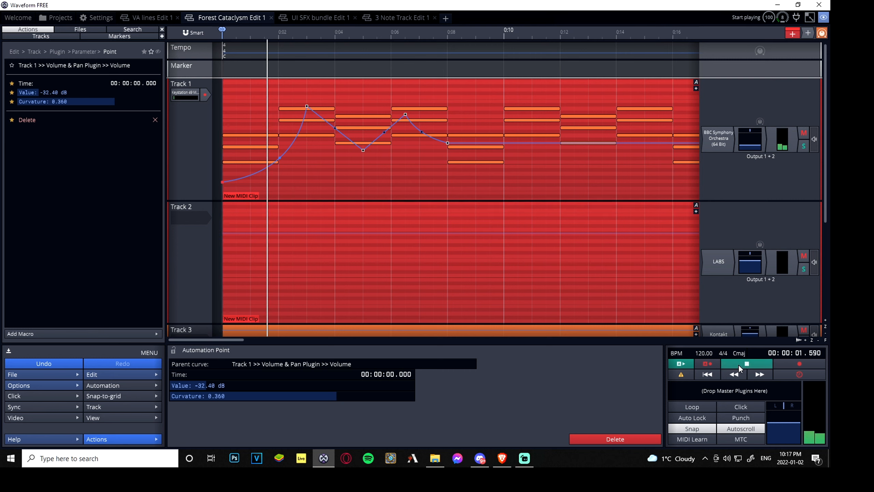
{"action": "left_click", "coordinate": [746, 363]}
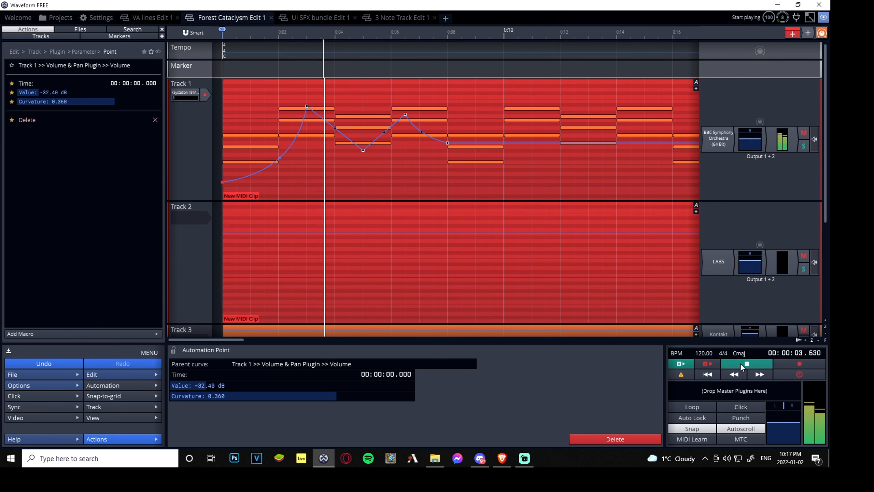
{"action": "left_click", "coordinate": [747, 363]}
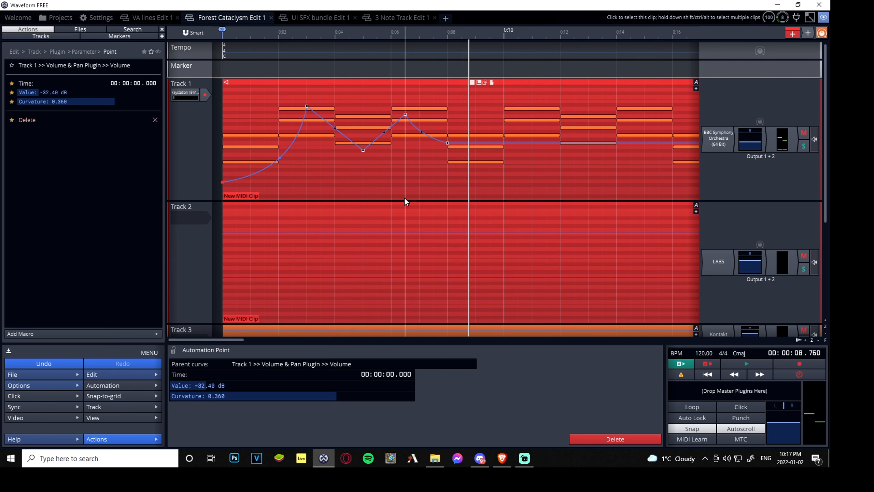
{"action": "mouse_move", "coordinate": [295, 133]}
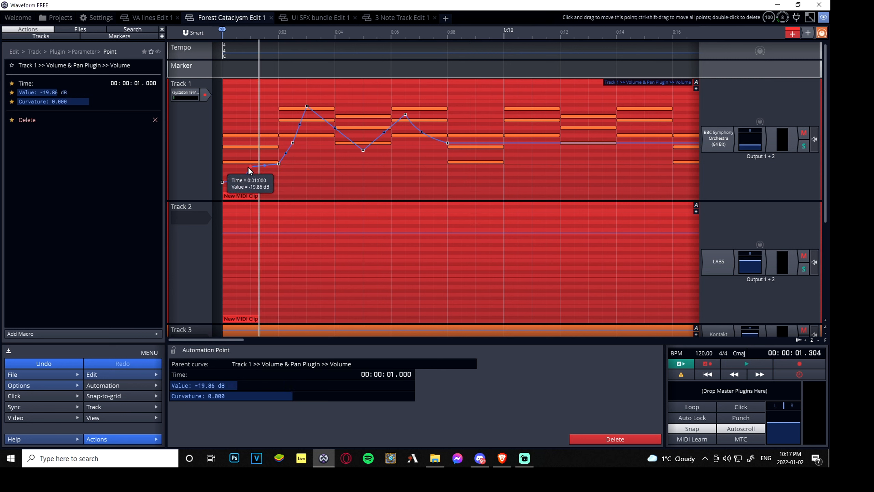
Step: Place fade-in points near -19.9 dB at 1 s and -12 dB at 2 s
{"action": "left_click_drag", "start_coordinate": [277, 162], "coordinate": [291, 142]}
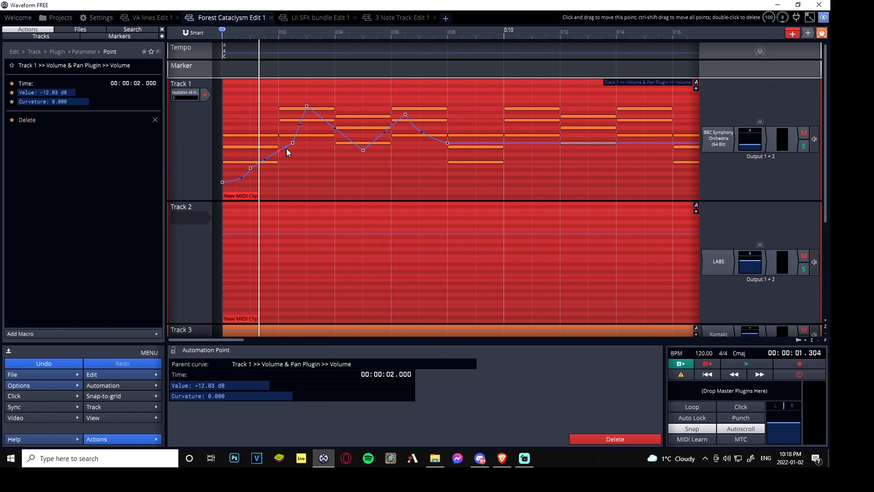
{"action": "left_click_drag", "start_coordinate": [291, 142], "coordinate": [279, 149]}
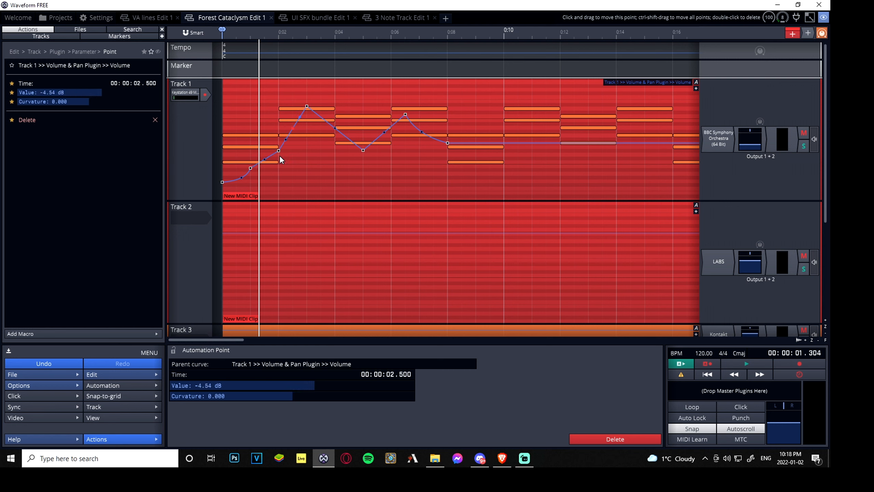